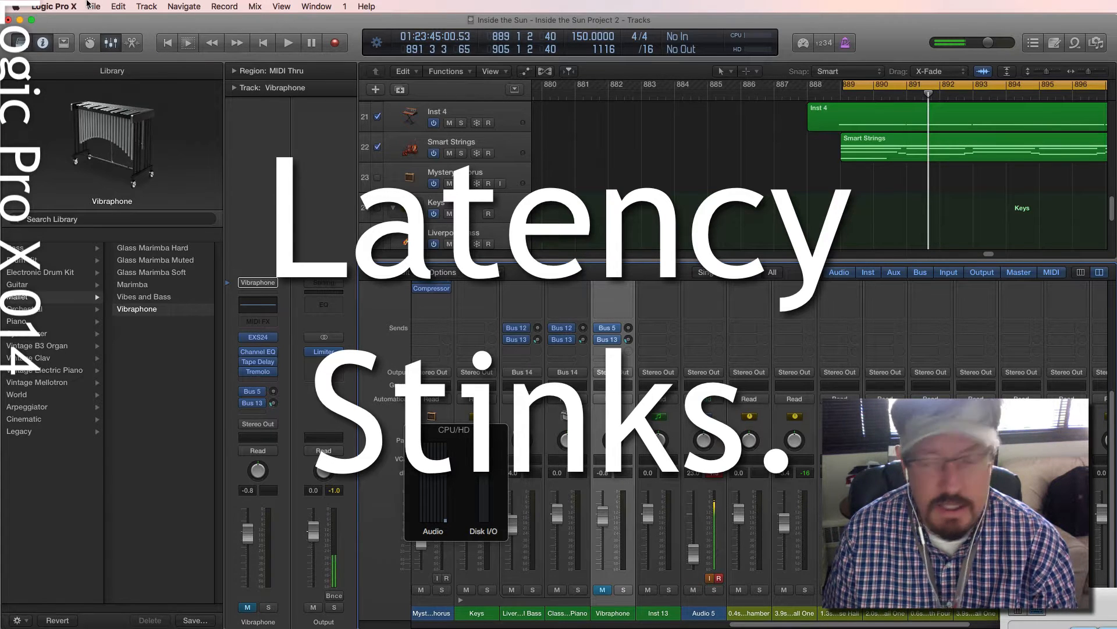
- Bring up the Audio preferences on the Devices tab showing the 128-sample I/O buffer
left_click(93, 7)
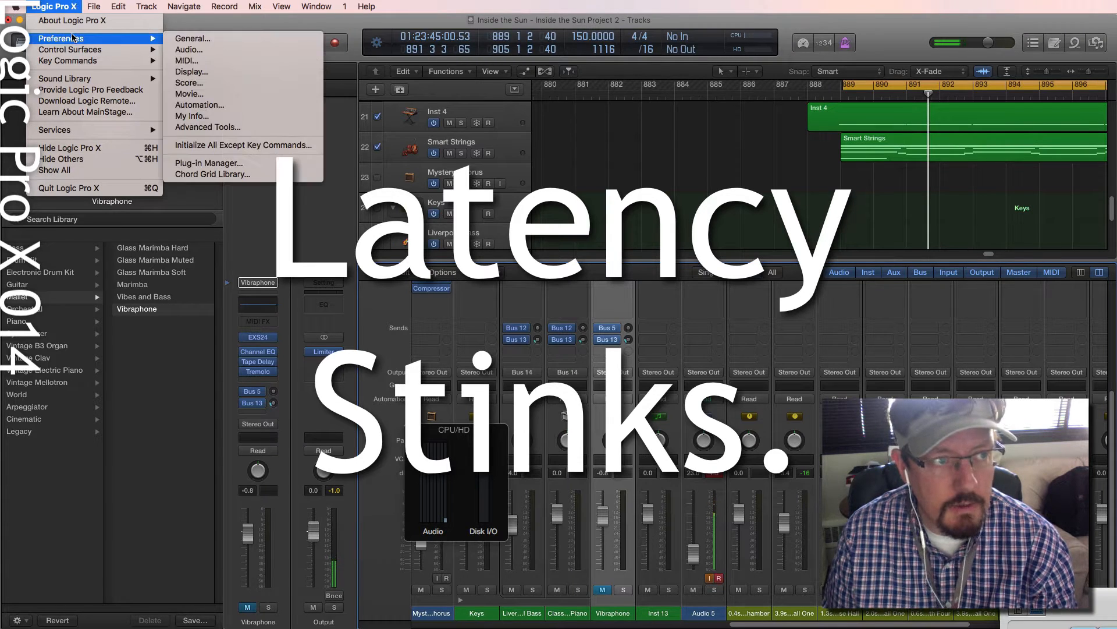
mouse_move(208, 49)
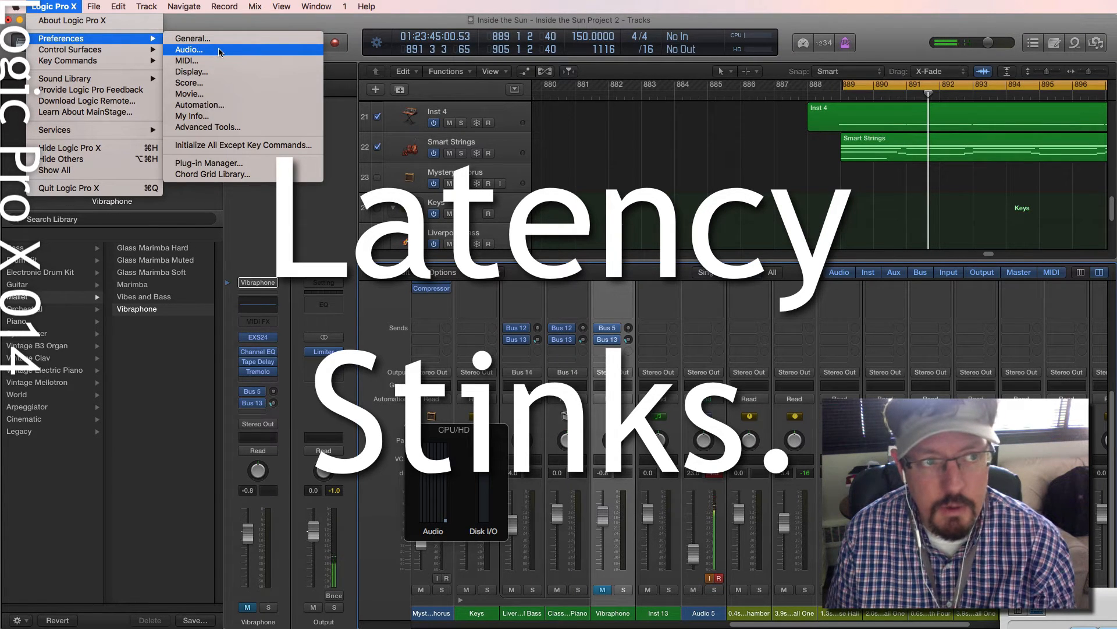
left_click(189, 49)
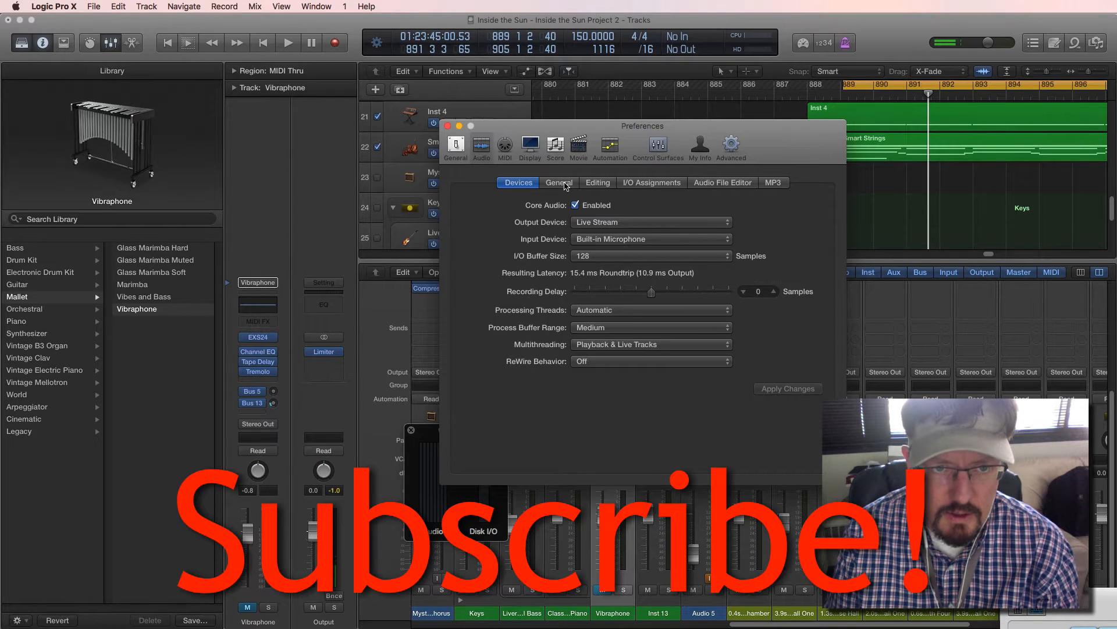
- Review the plug-in latency Compensation choices on the General tab, keeping it set to All
left_click(559, 183)
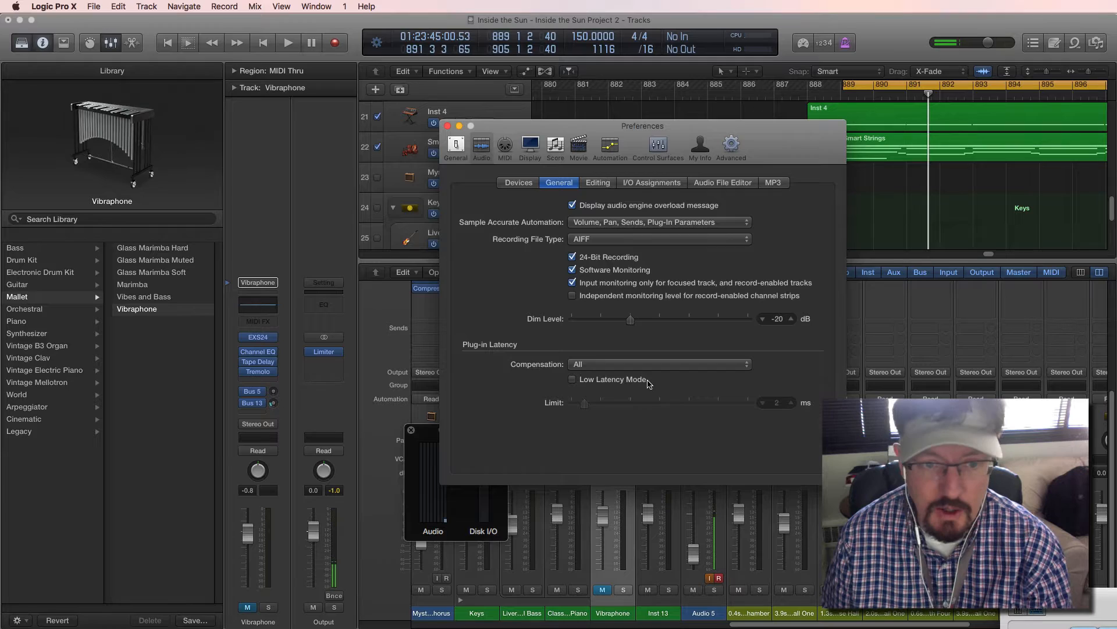
left_click(659, 365)
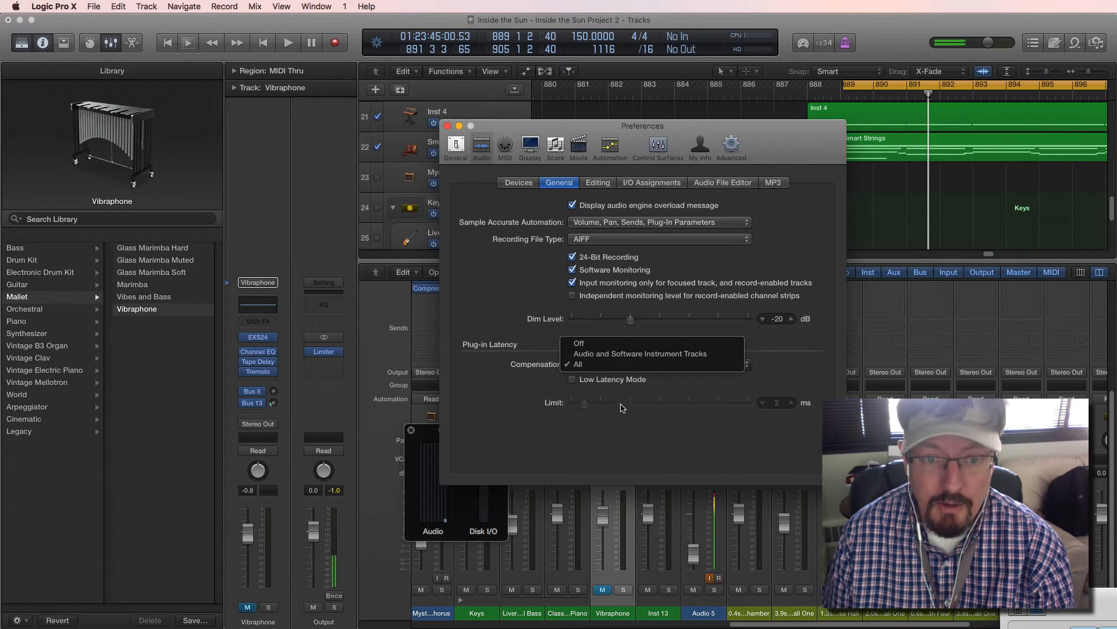
mouse_move(578, 342)
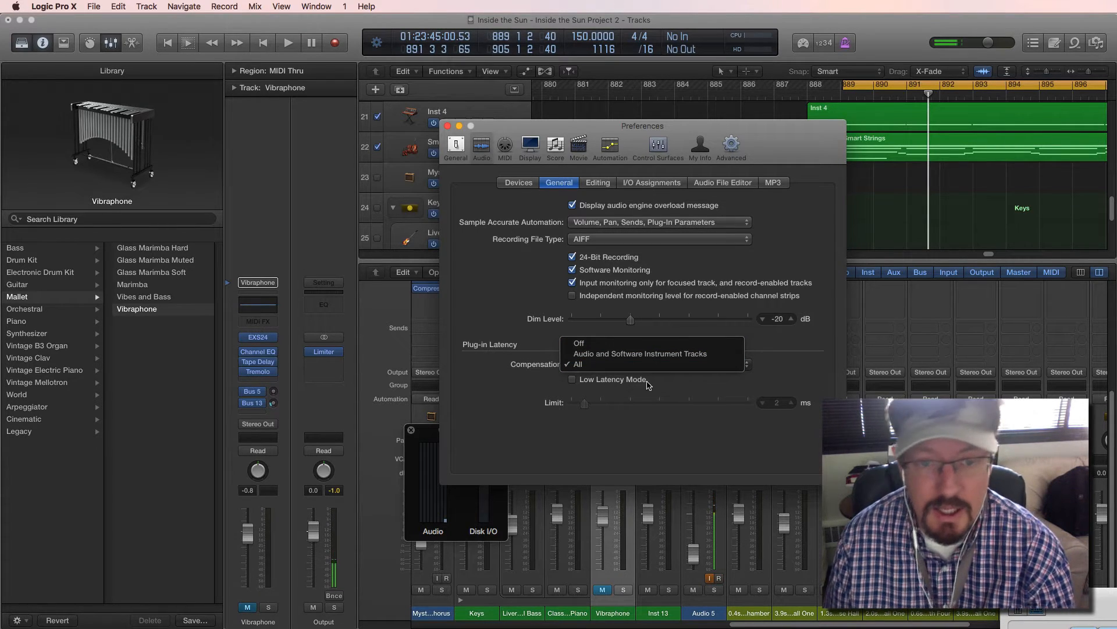
left_click(576, 363)
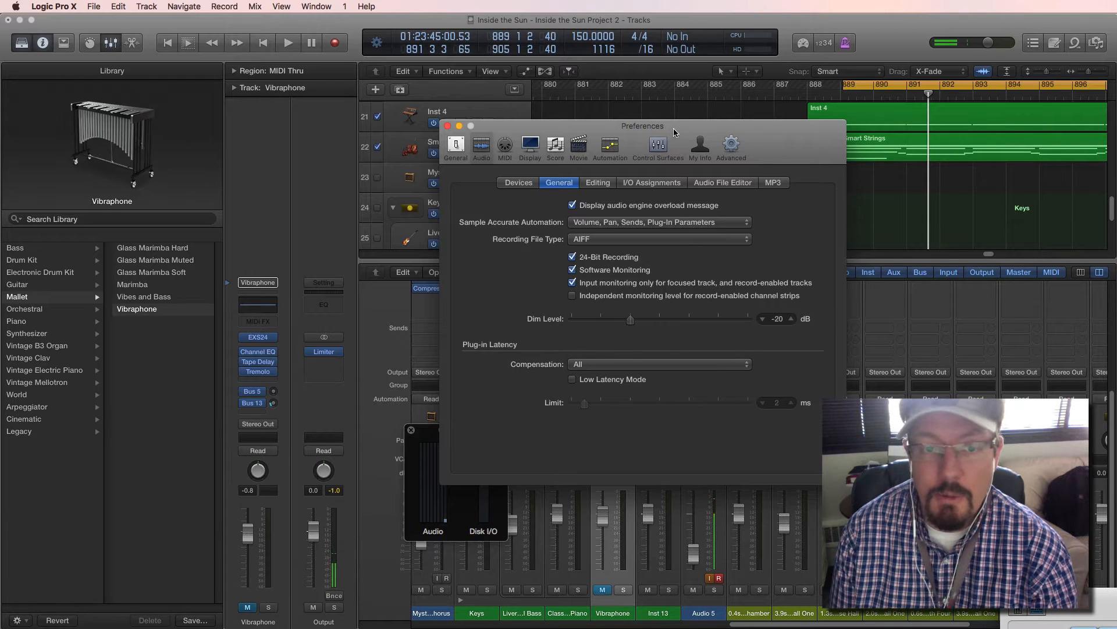
- Move the Preferences window aside and play the project to watch the CPU/HD meter
left_click_drag(674, 132, 520, 230)
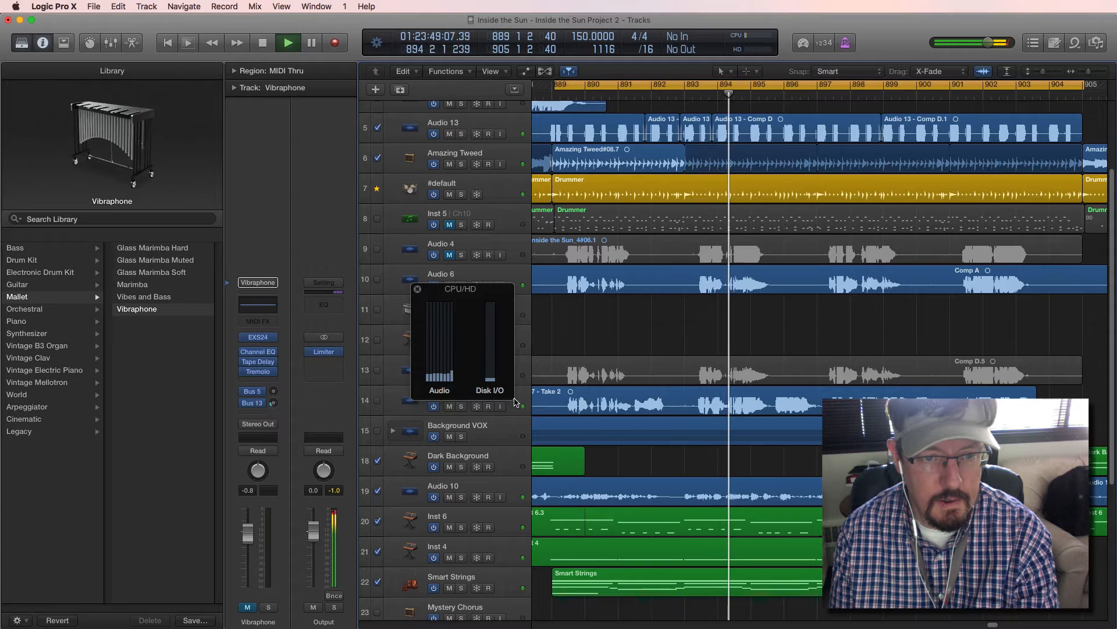
left_click(288, 42)
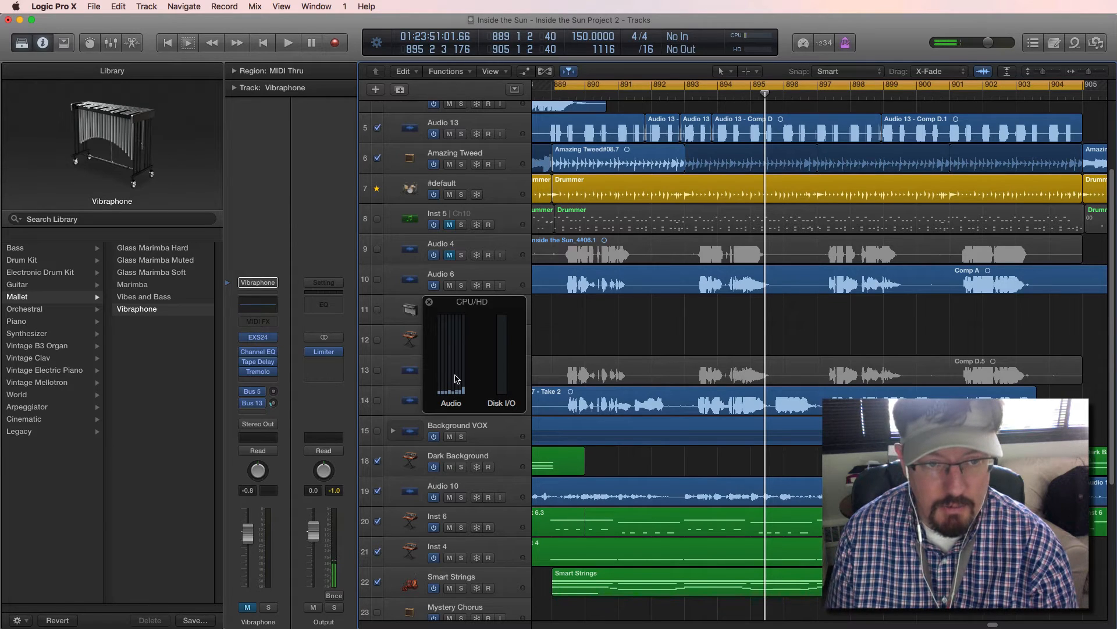
mouse_move(464, 309)
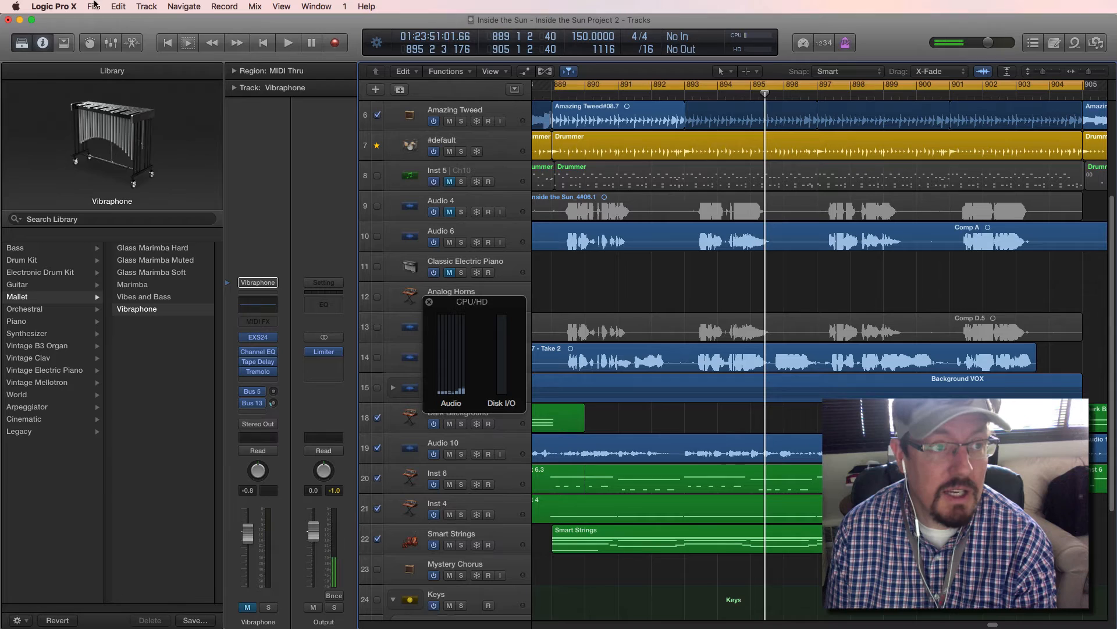
- Set the I/O Buffer Size to 32 samples (11.0 ms roundtrip) and apply the change
left_click(53, 7)
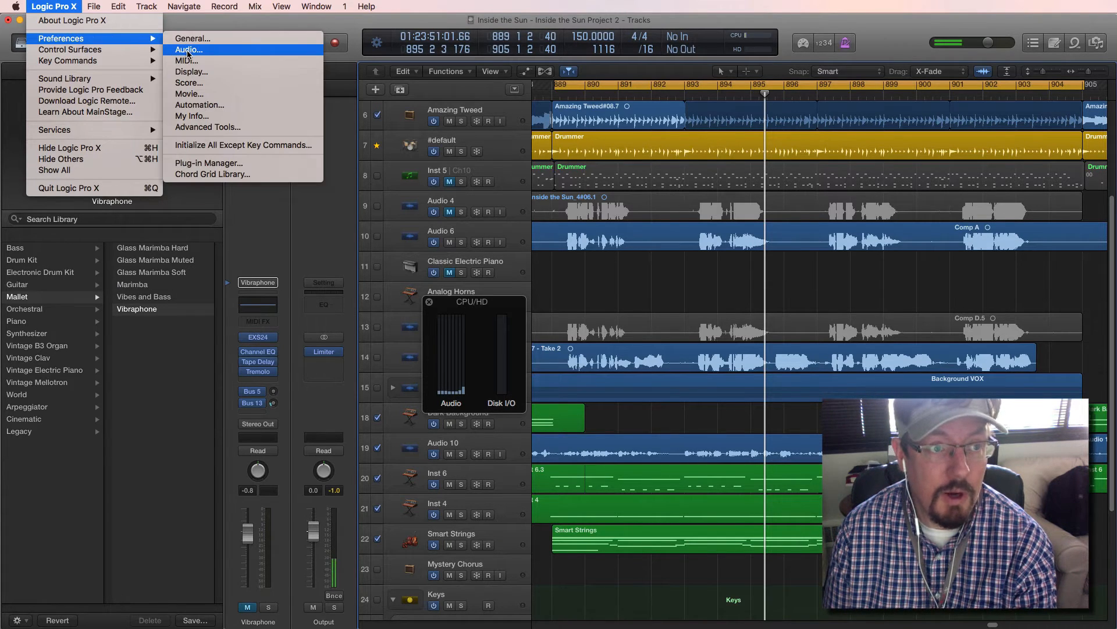
left_click(188, 49)
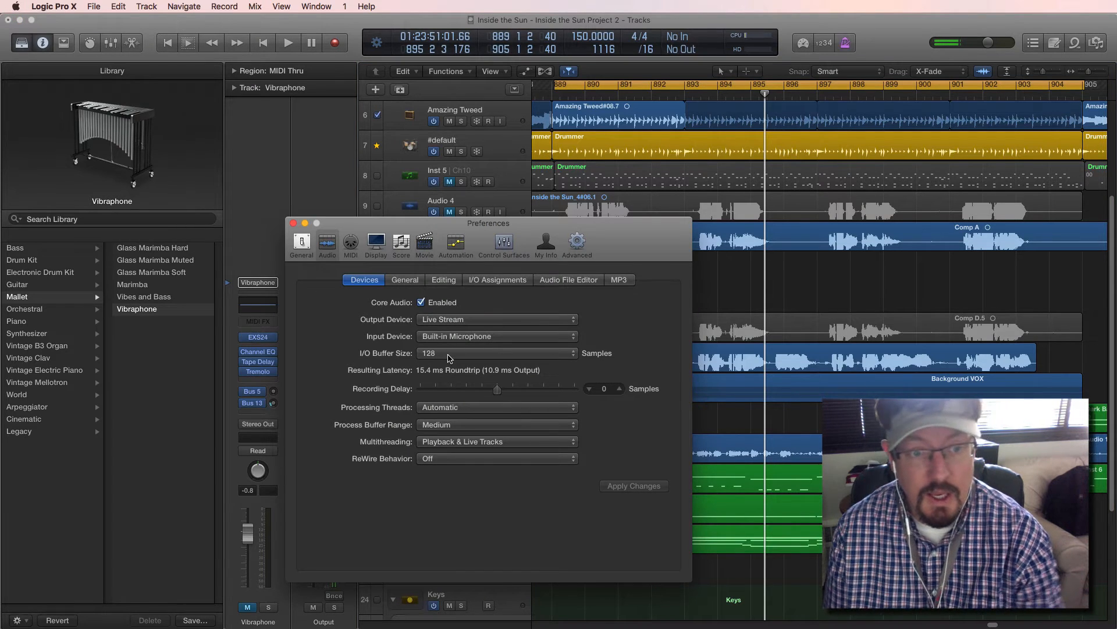
left_click(497, 353)
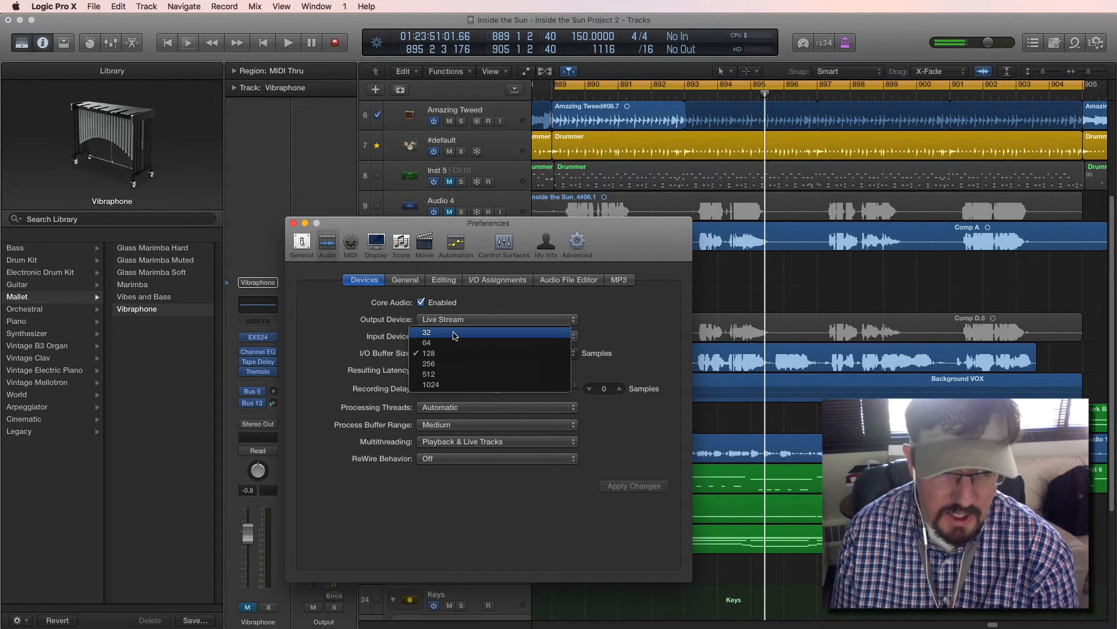
left_click(427, 332)
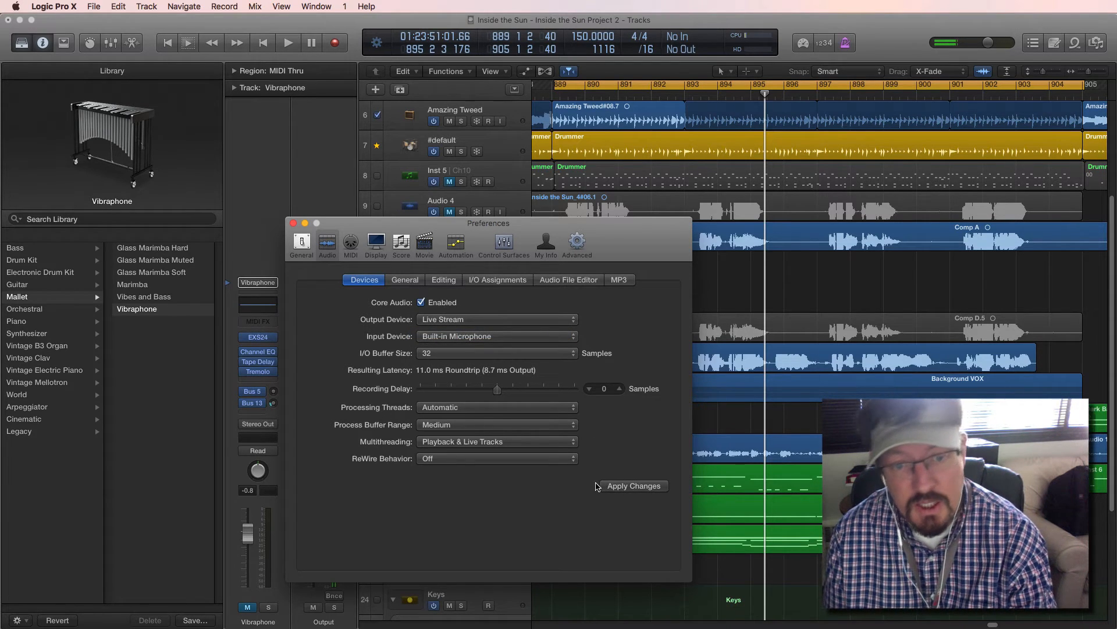
left_click(633, 485)
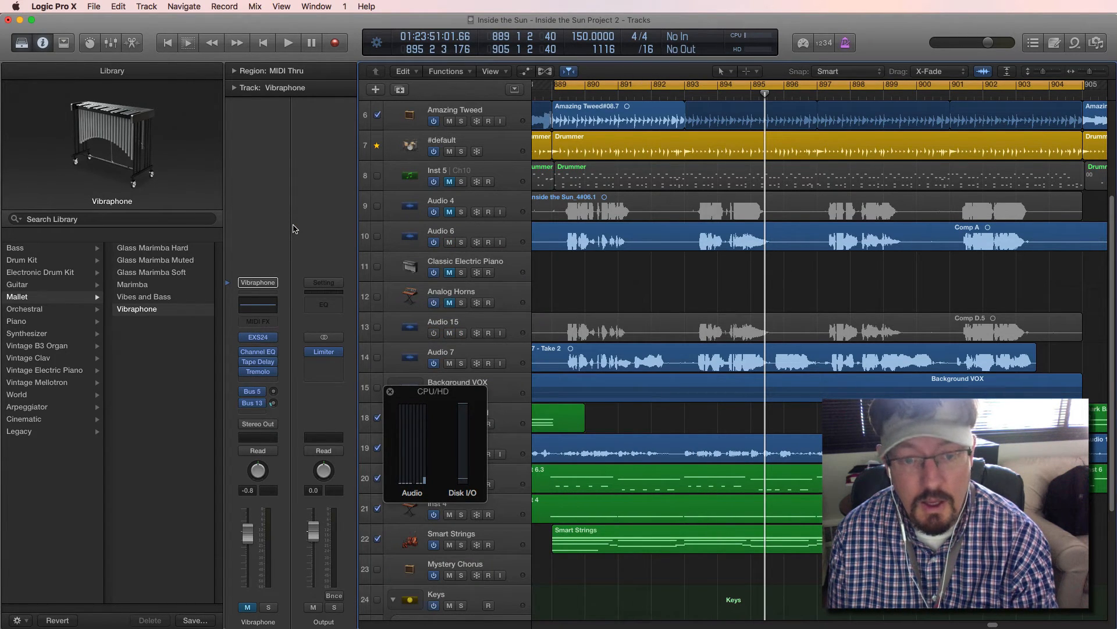
- Play and stop the project to check the CPU meter at the 32-sample buffer
left_click(288, 42)
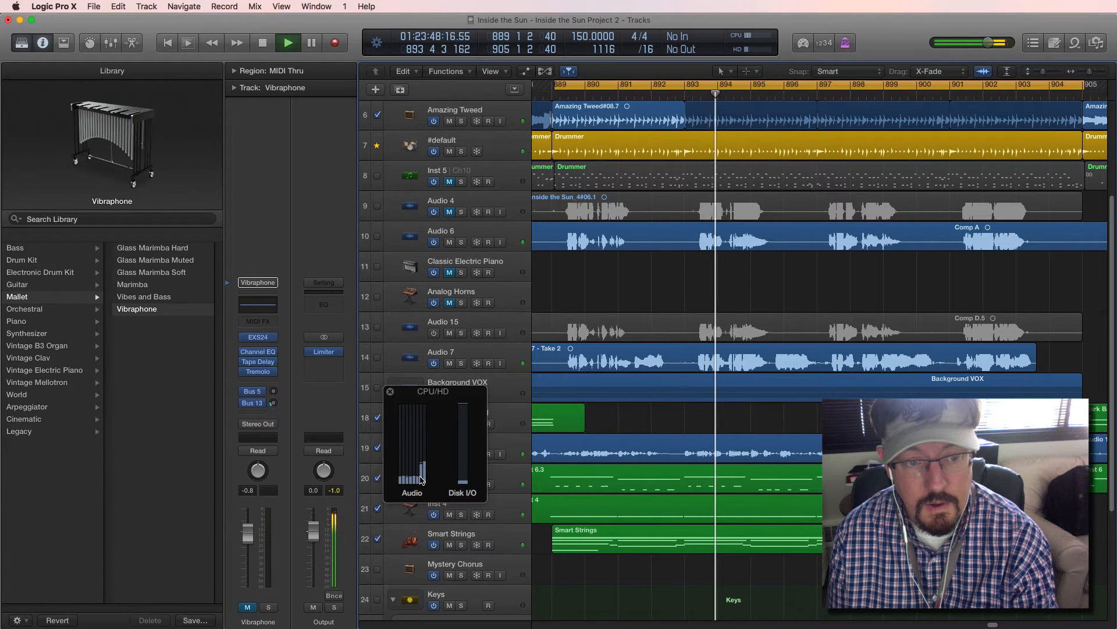
left_click(312, 43)
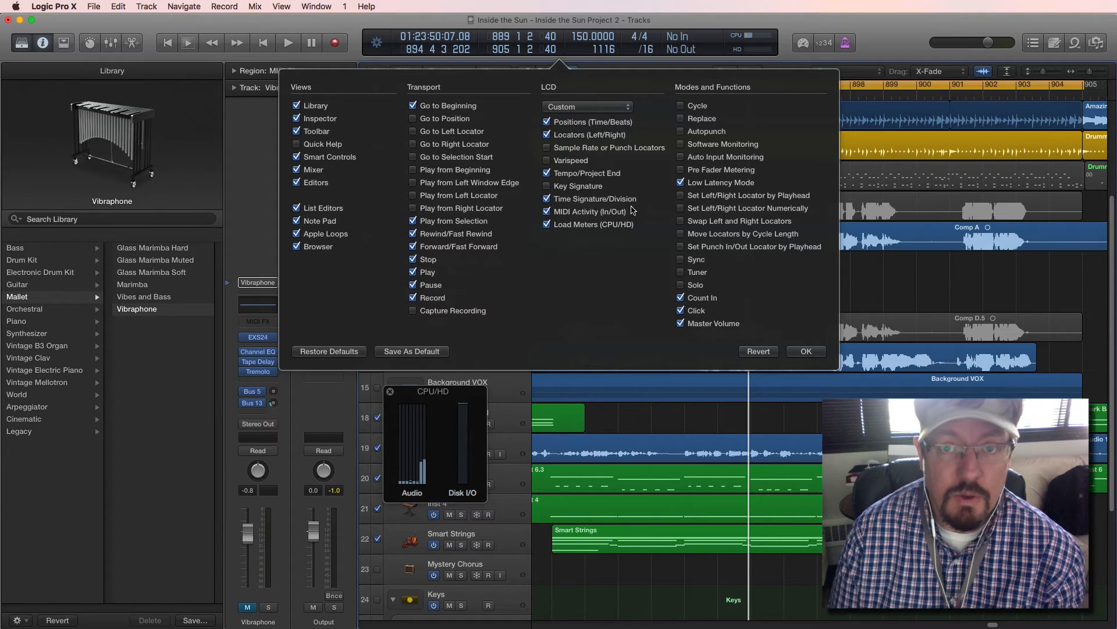
mouse_move(804, 43)
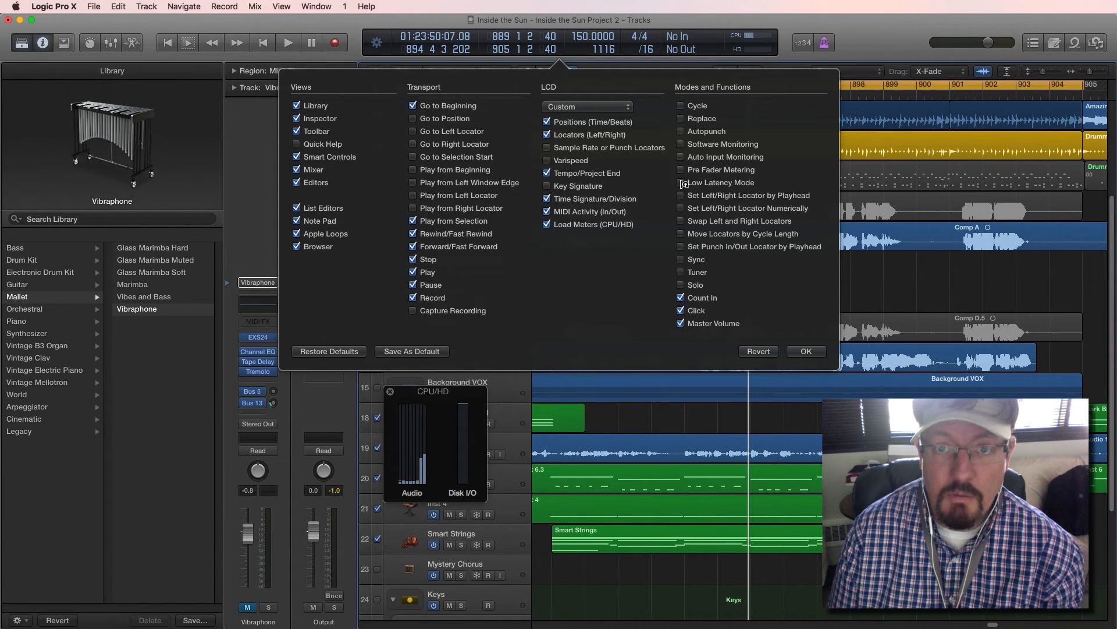
- Re-check Low Latency Mode in Customize Control Bar and confirm with OK
left_click(681, 183)
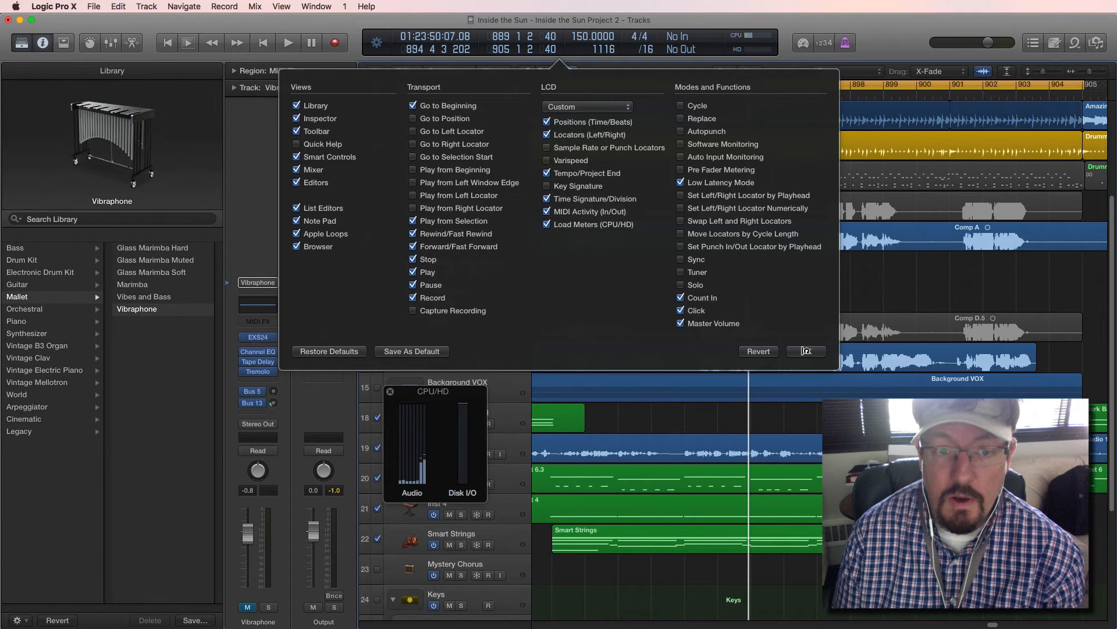
left_click(806, 351)
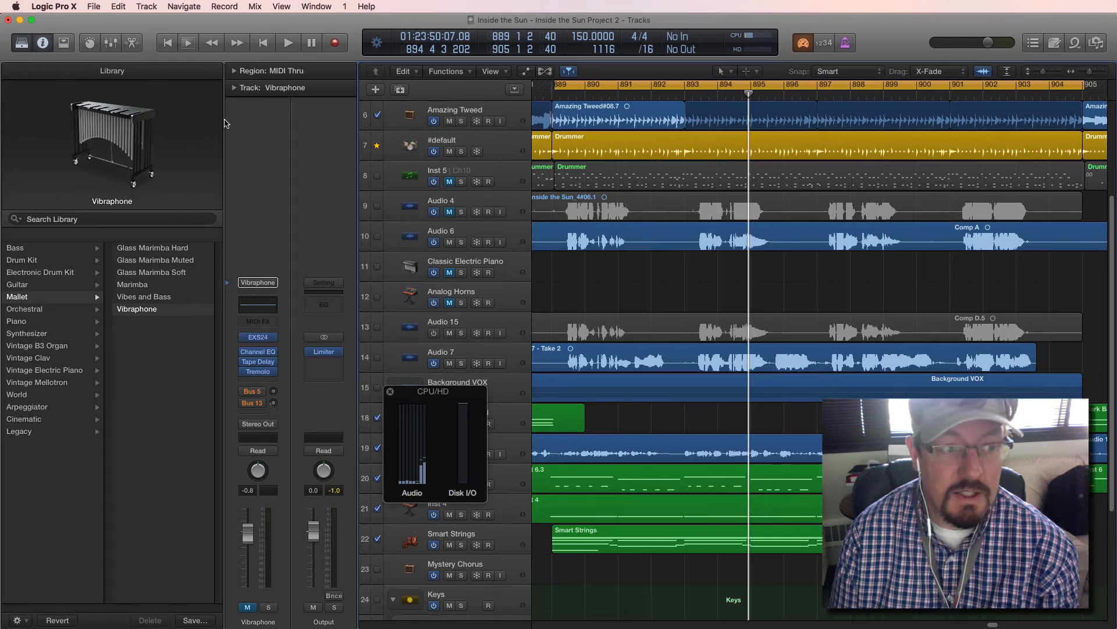
left_click(53, 7)
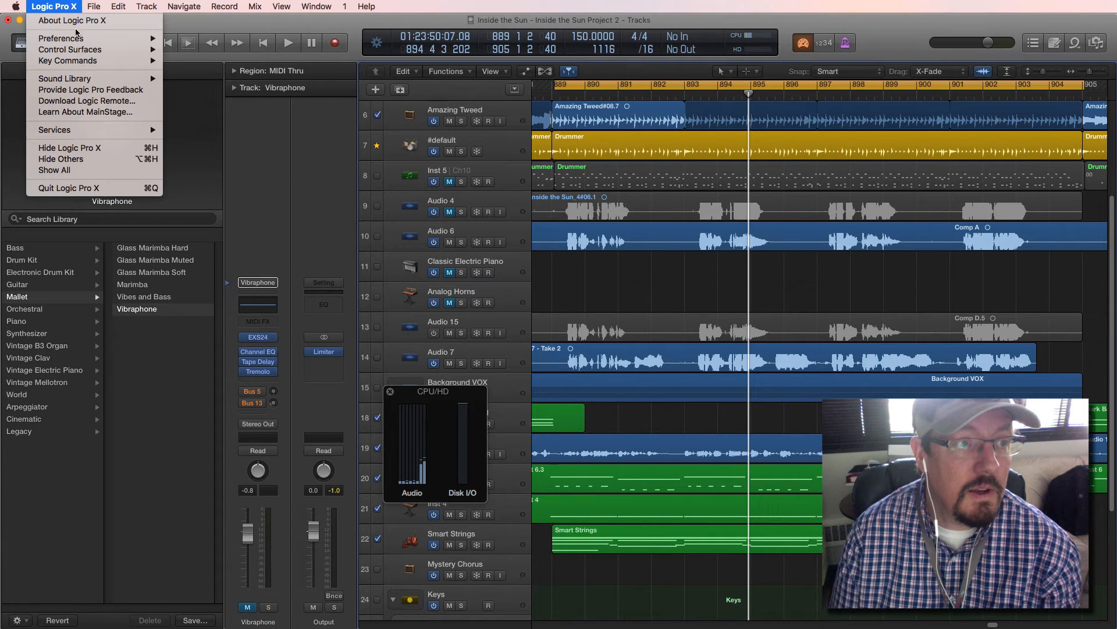
mouse_move(61, 37)
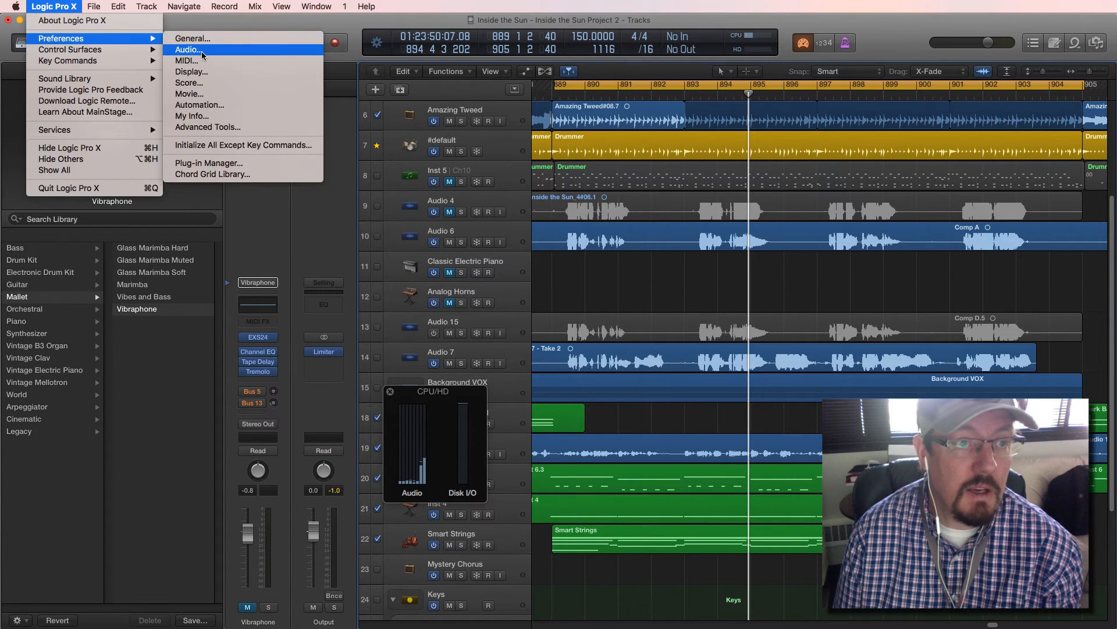
- Turn on Low Latency Mode in the General audio preferences
left_click(186, 49)
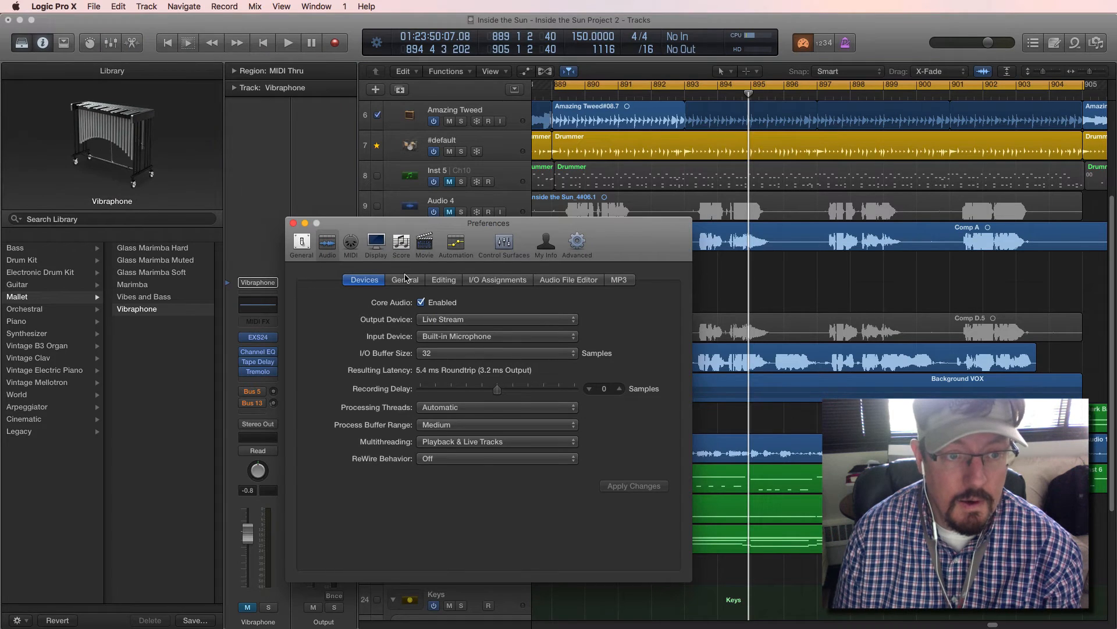
left_click(404, 279)
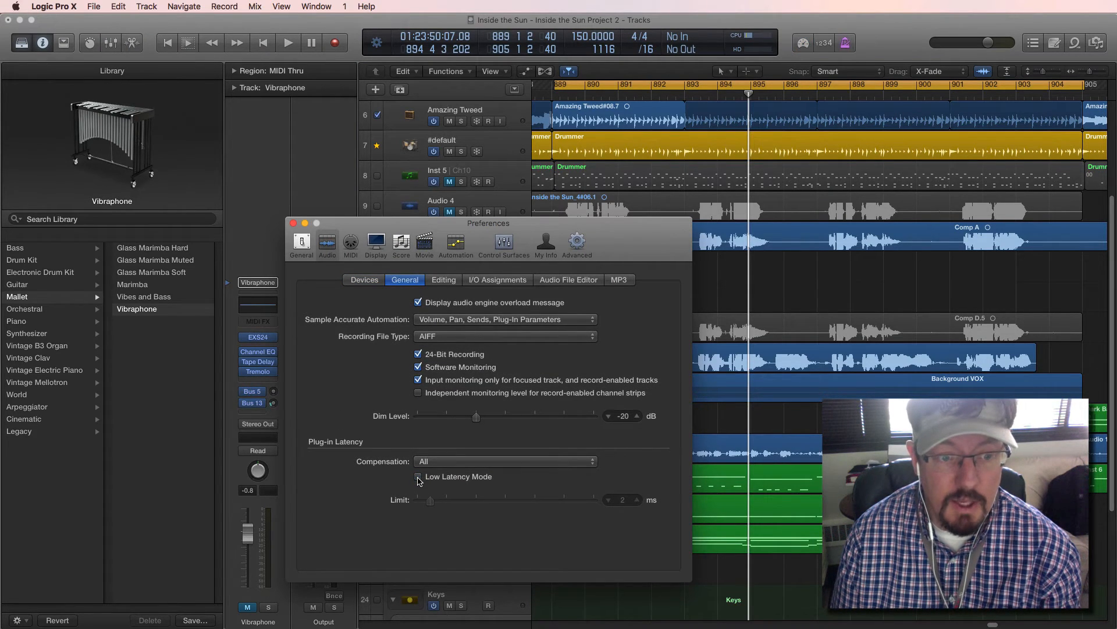
left_click(418, 476)
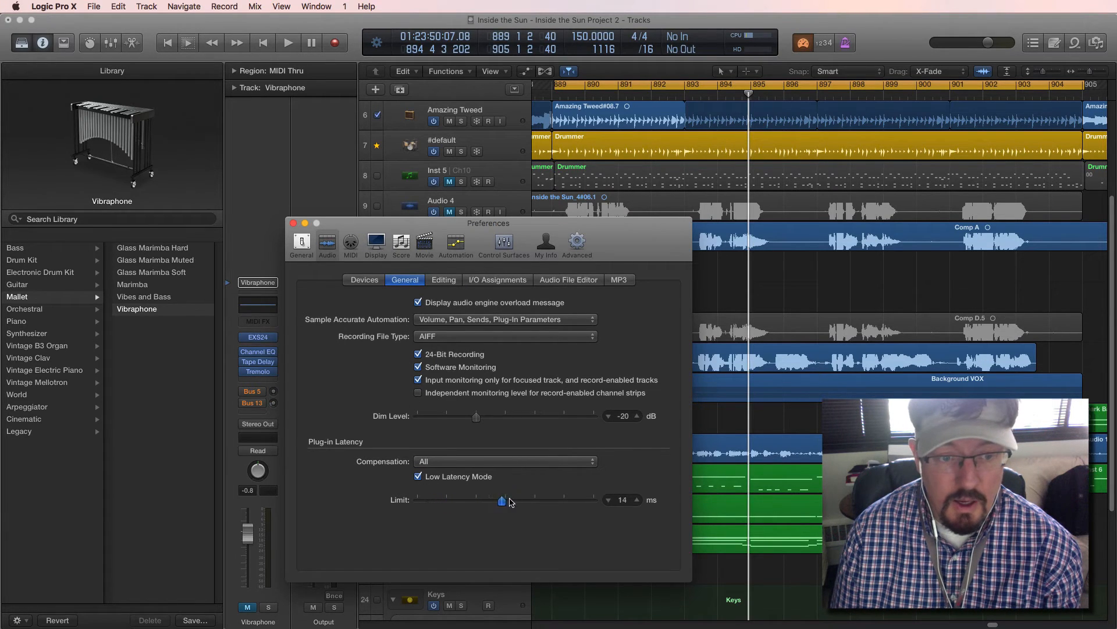
- Adjust the plug-in latency Limit slider up to 30 ms, then down to about 12 ms
left_click_drag(499, 499, 592, 500)
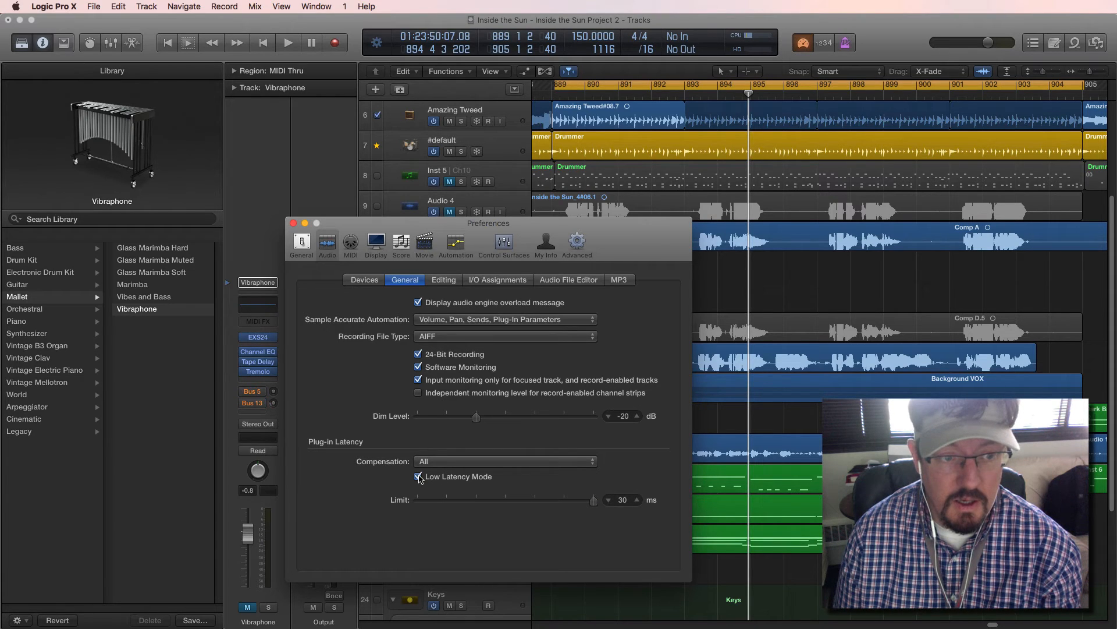
left_click_drag(594, 500, 486, 501)
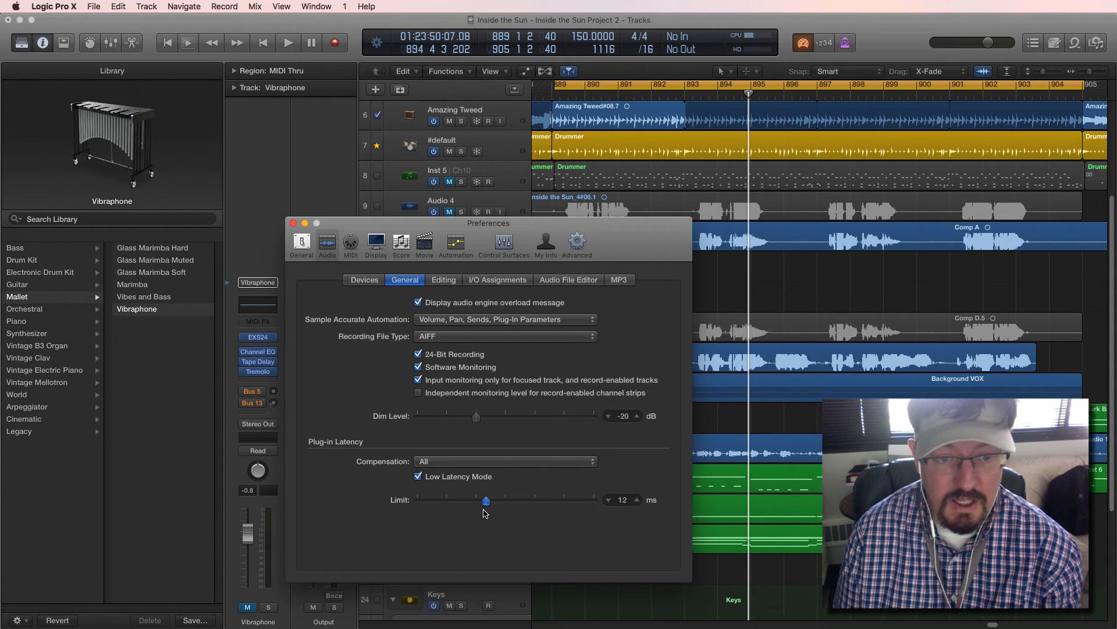
left_click_drag(486, 501, 446, 500)
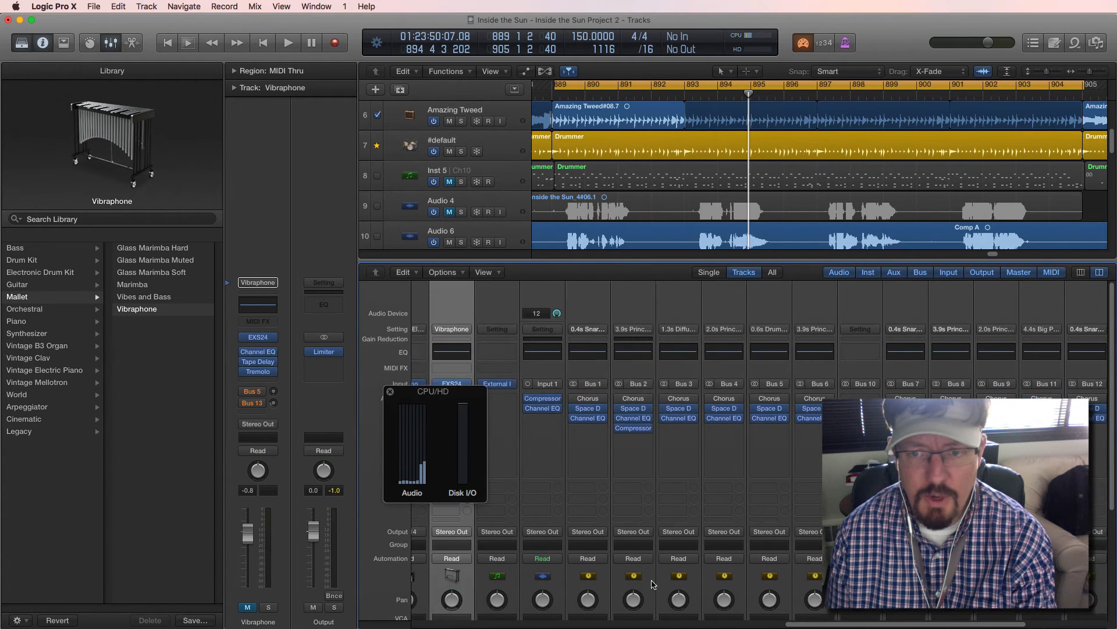
- Play the project while inspecting the Bus channel strips in the Mixer
left_click(287, 42)
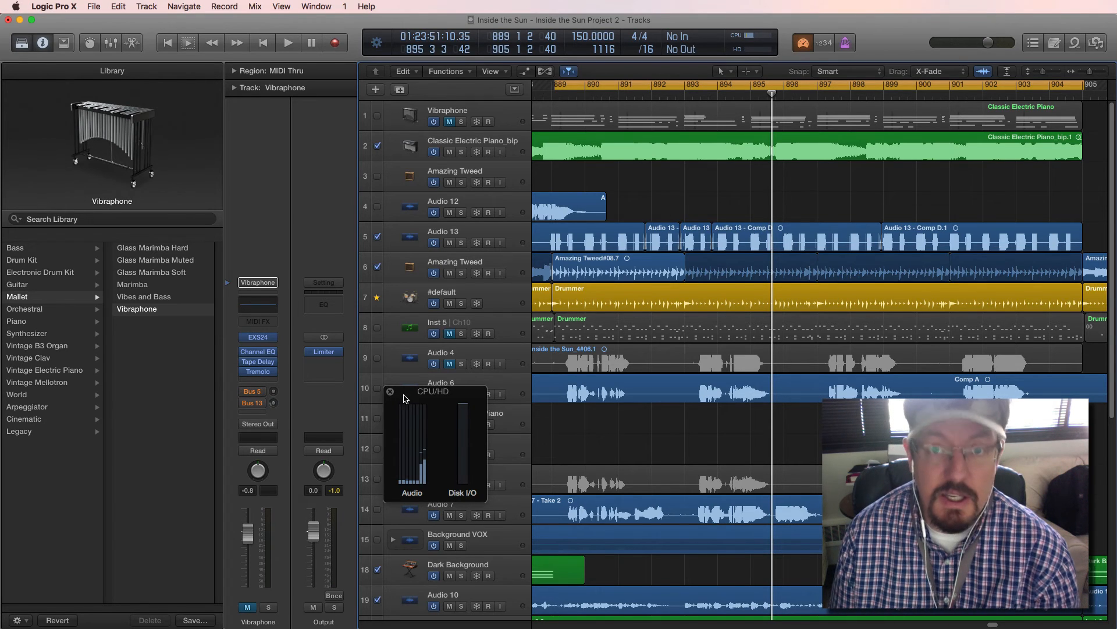
mouse_move(617, 385)
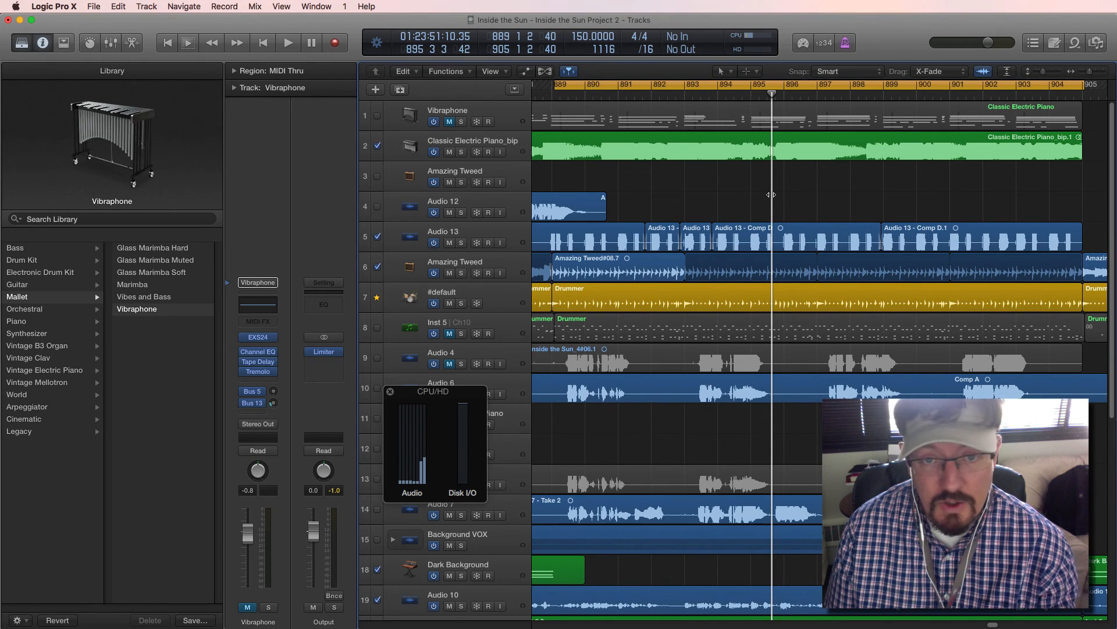
mouse_move(790, 97)
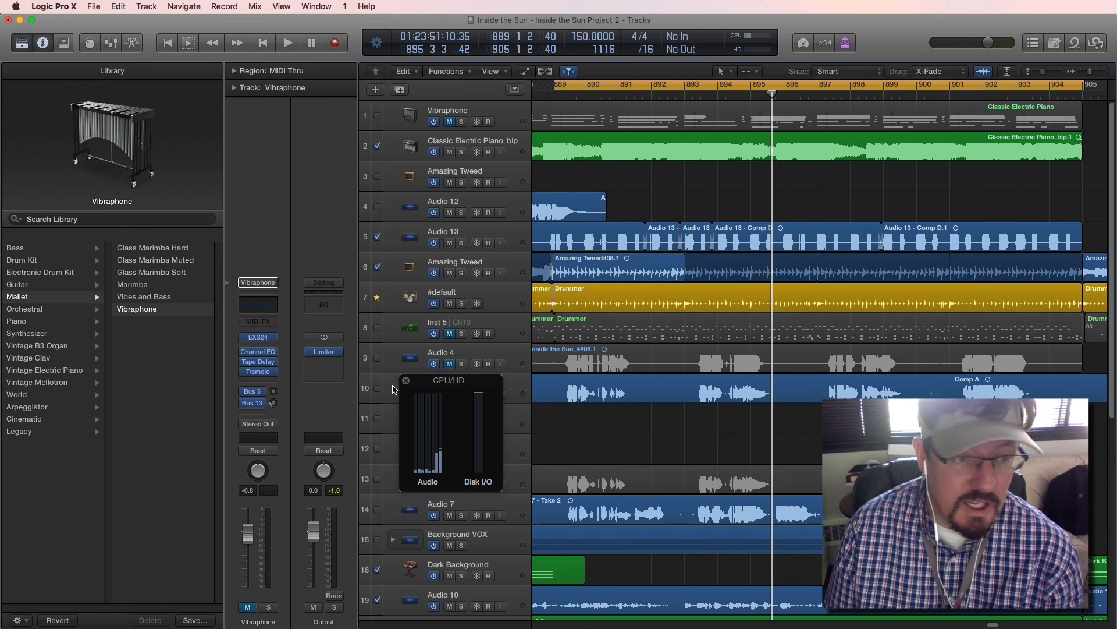
mouse_move(434, 392)
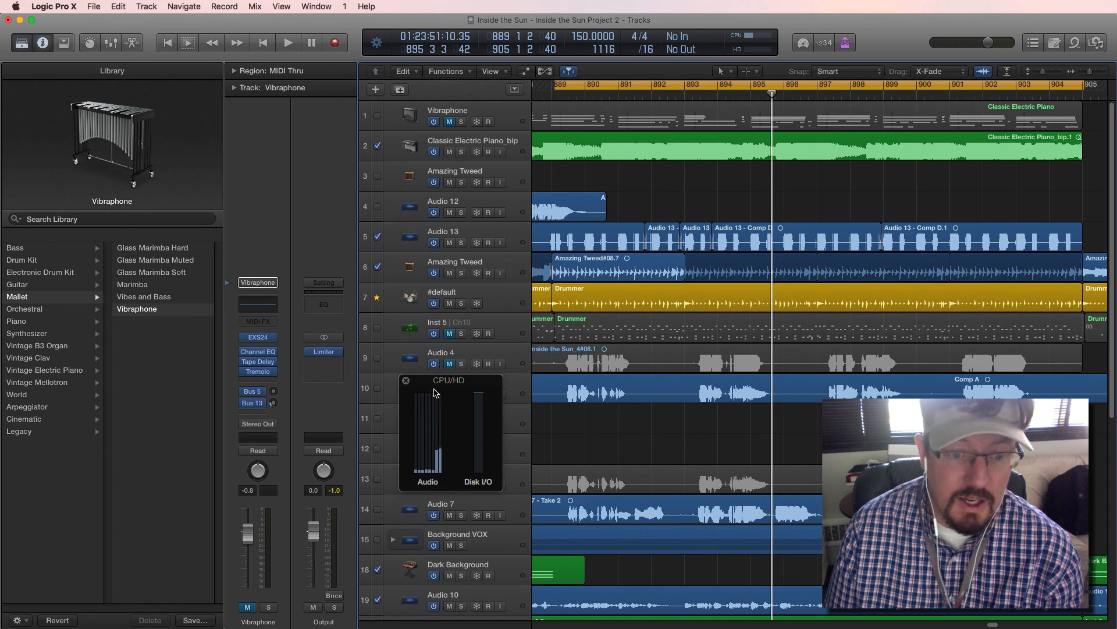
mouse_move(443, 392)
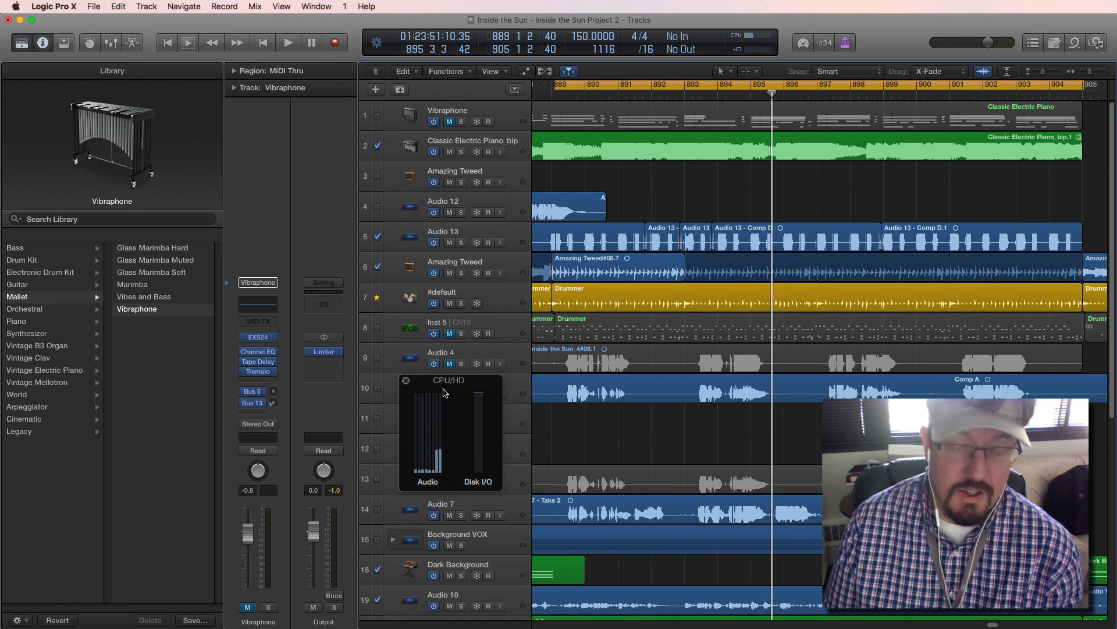